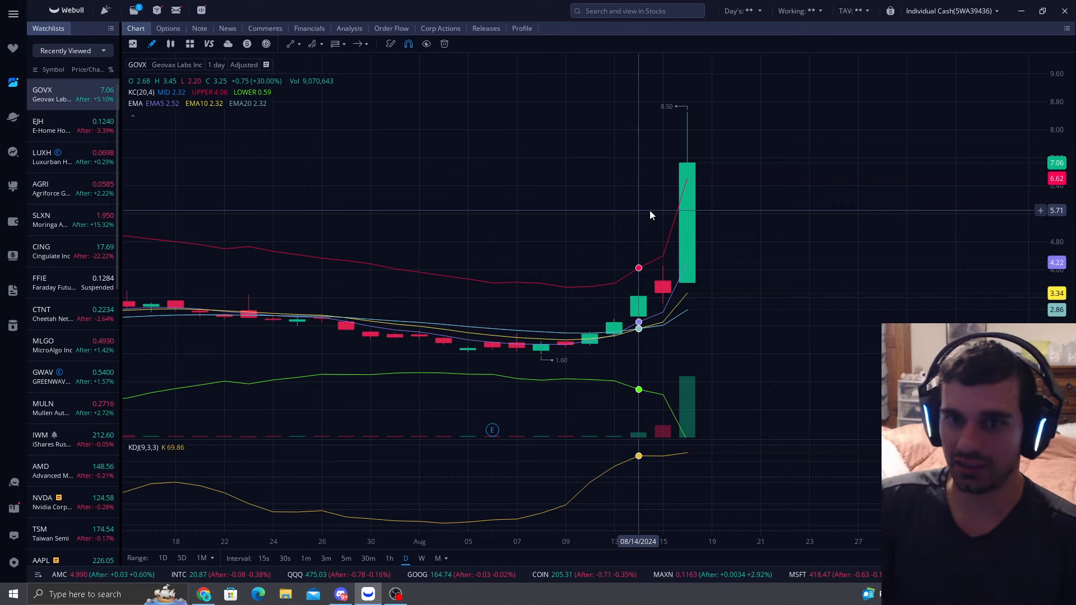
mouse_move(688, 181)
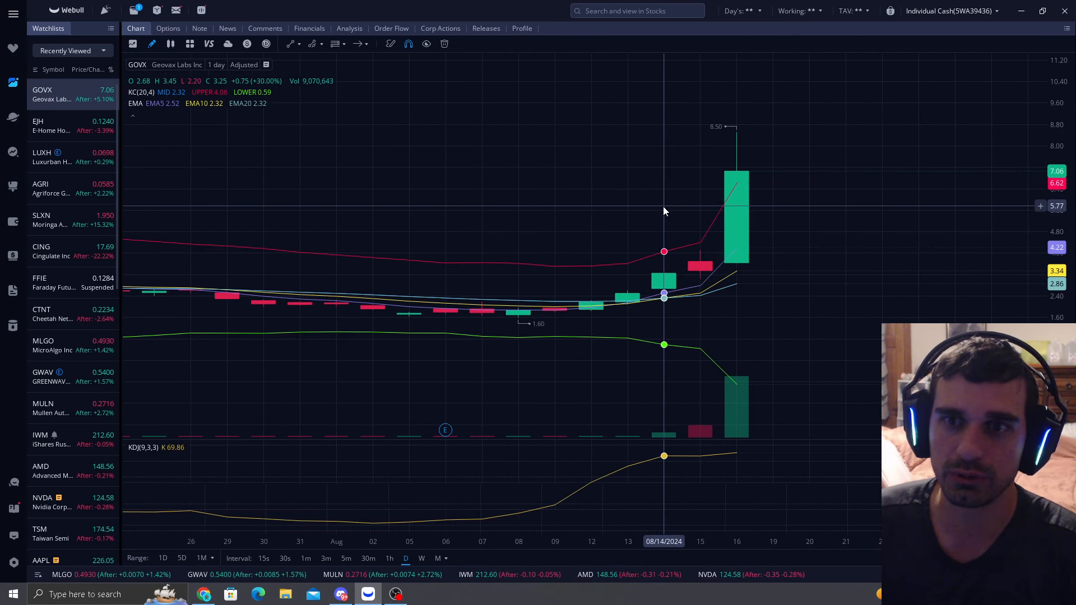
mouse_move(766, 226)
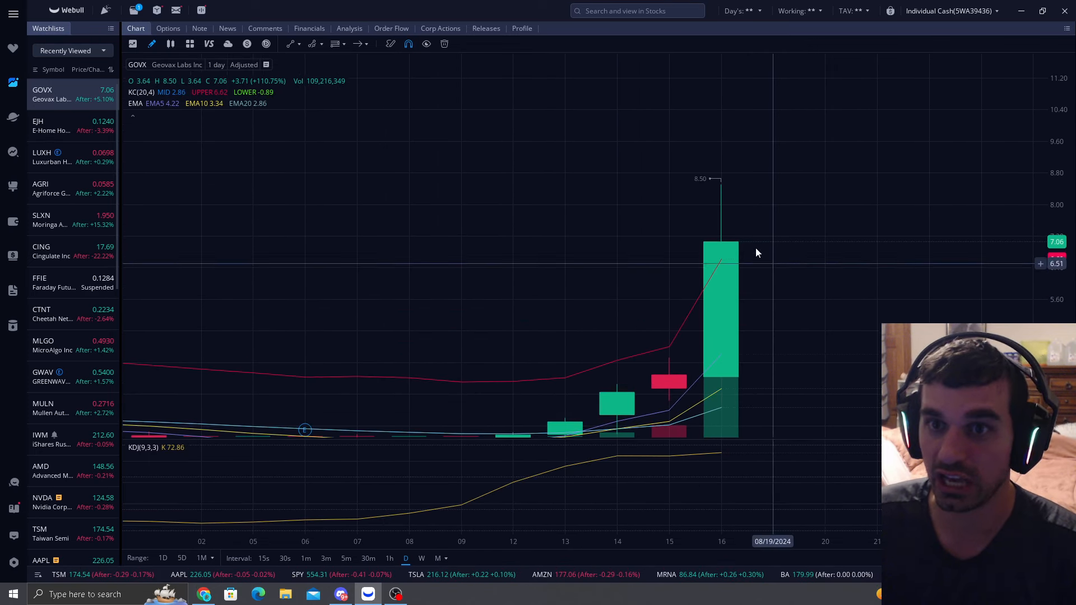
mouse_move(785, 163)
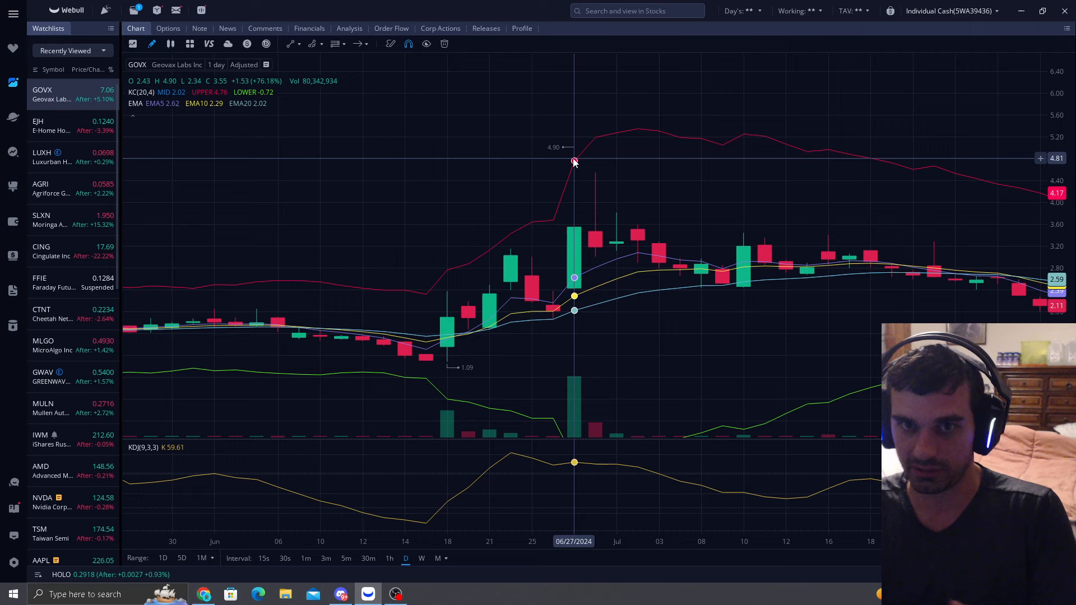
mouse_move(595, 267)
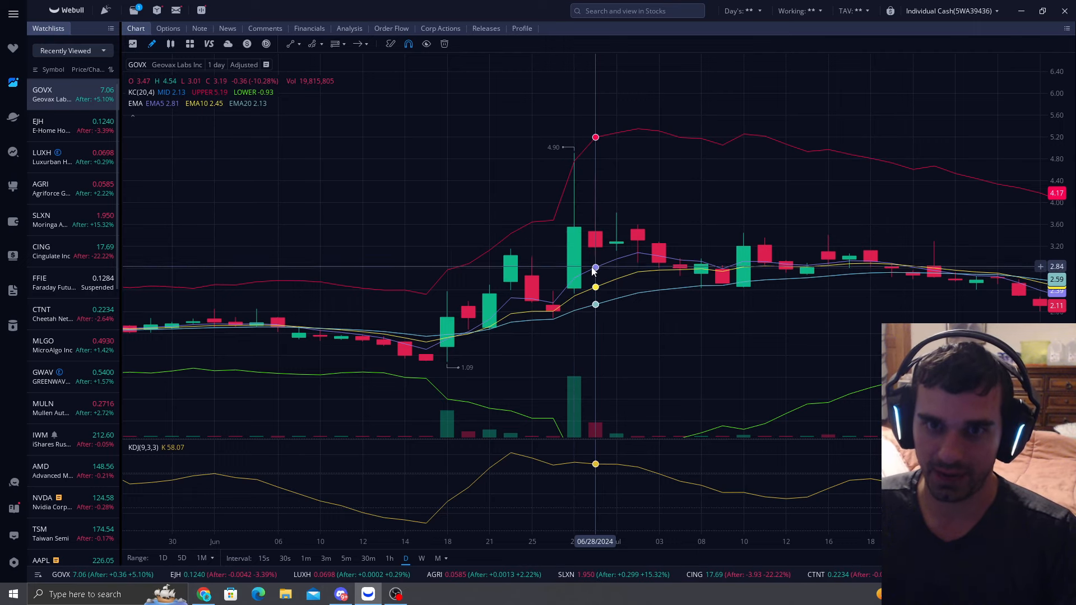
mouse_move(597, 288)
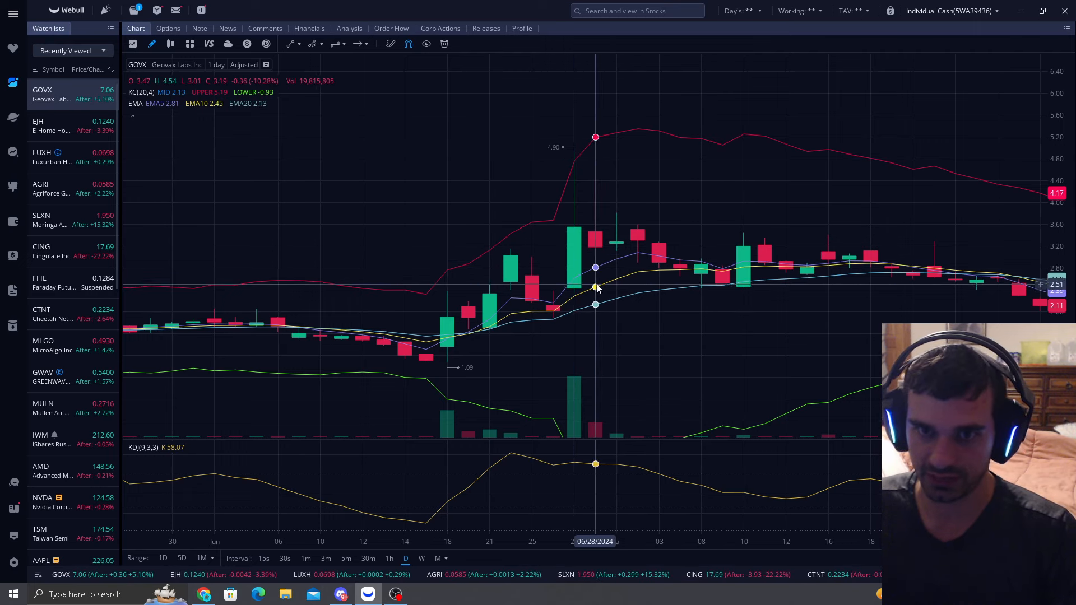
mouse_move(637, 298)
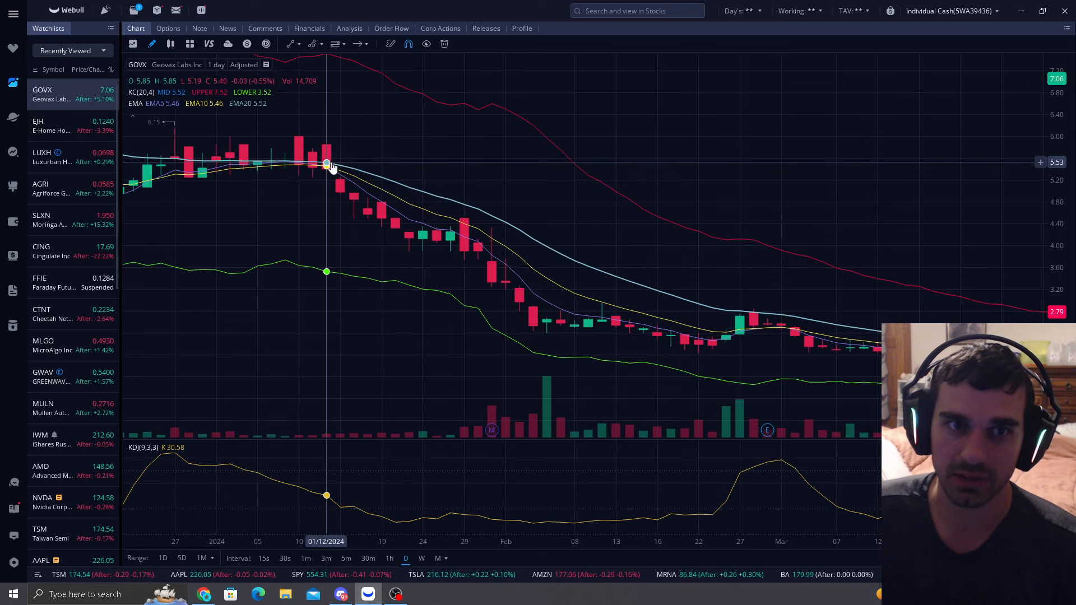
mouse_move(753, 313)
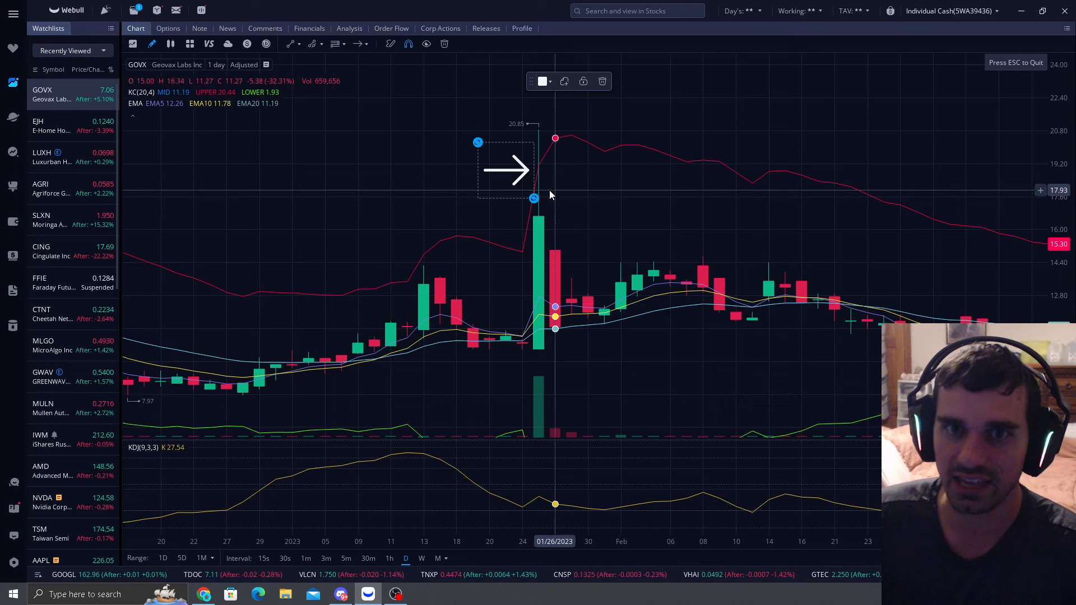
Step: Position the arrow marker on GOVX's January 2023 spike candle
left_click_drag(508, 170, 523, 211)
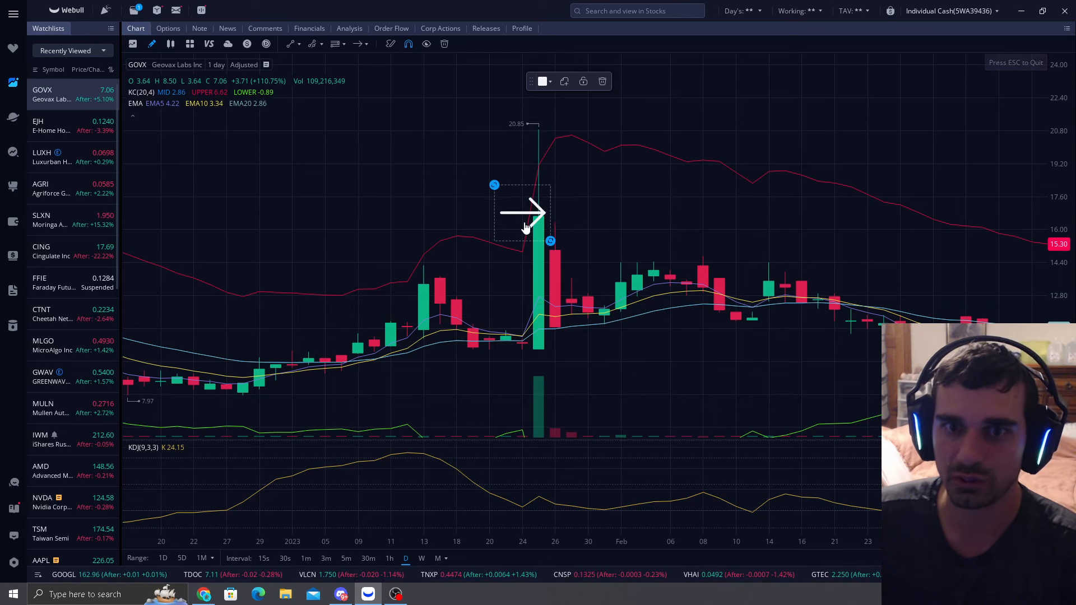
left_click_drag(524, 209, 408, 285)
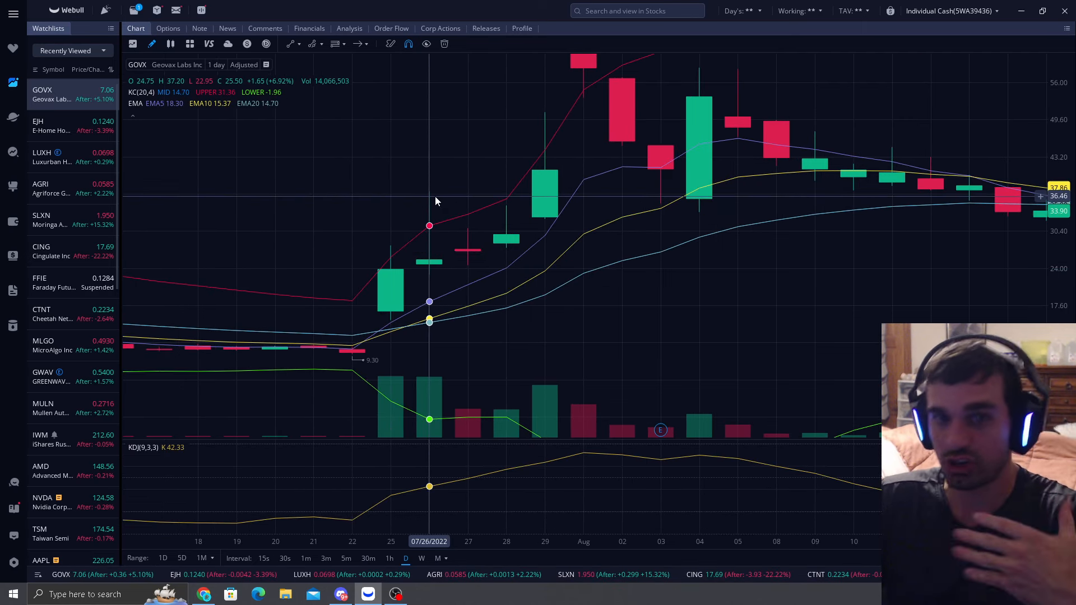
mouse_move(507, 210)
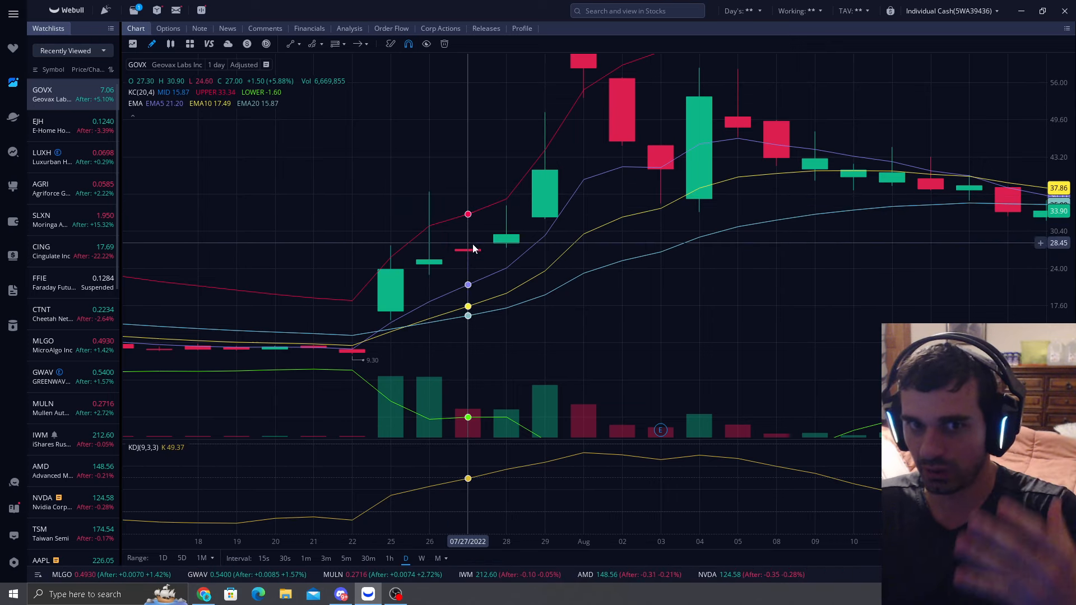
mouse_move(507, 200)
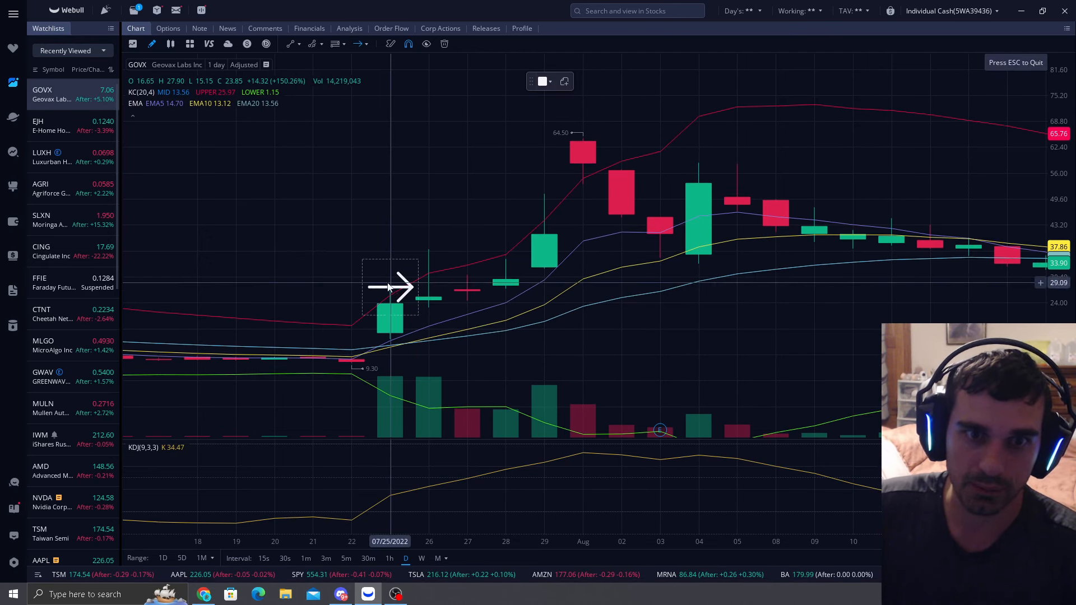
Step: Position the arrow beside GOVX's July 29, 2022 breakout candle
left_click_drag(390, 287, 507, 230)
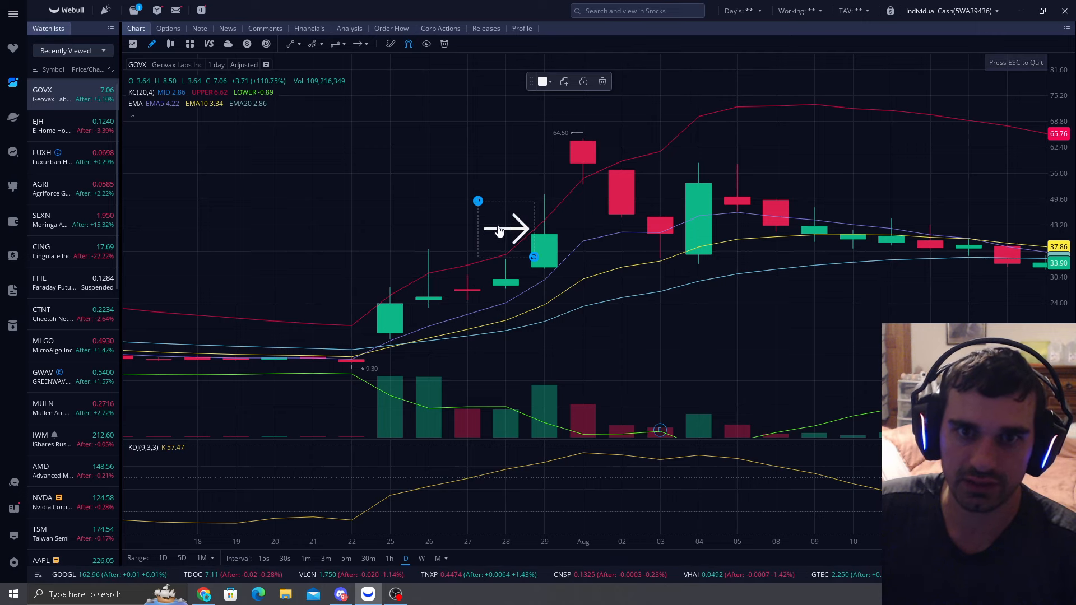
left_click_drag(507, 229, 545, 150)
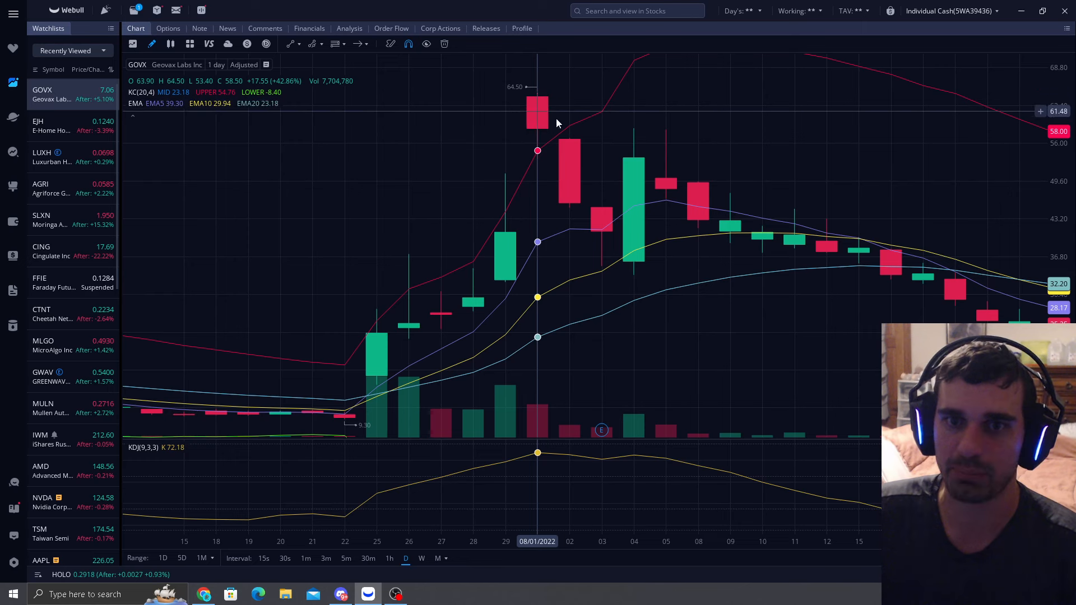
mouse_move(761, 272)
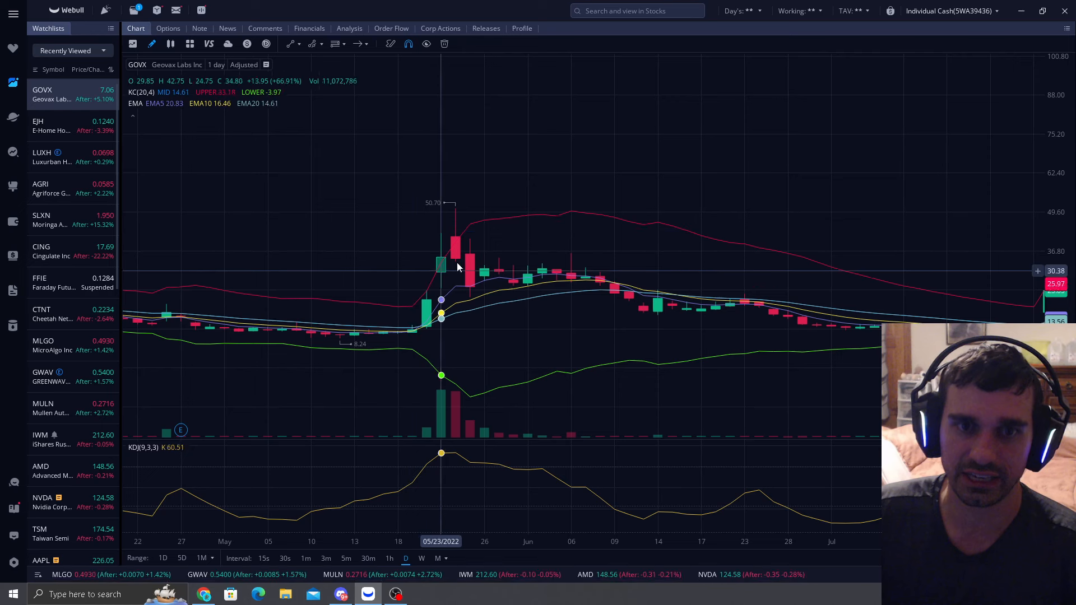
mouse_move(426, 245)
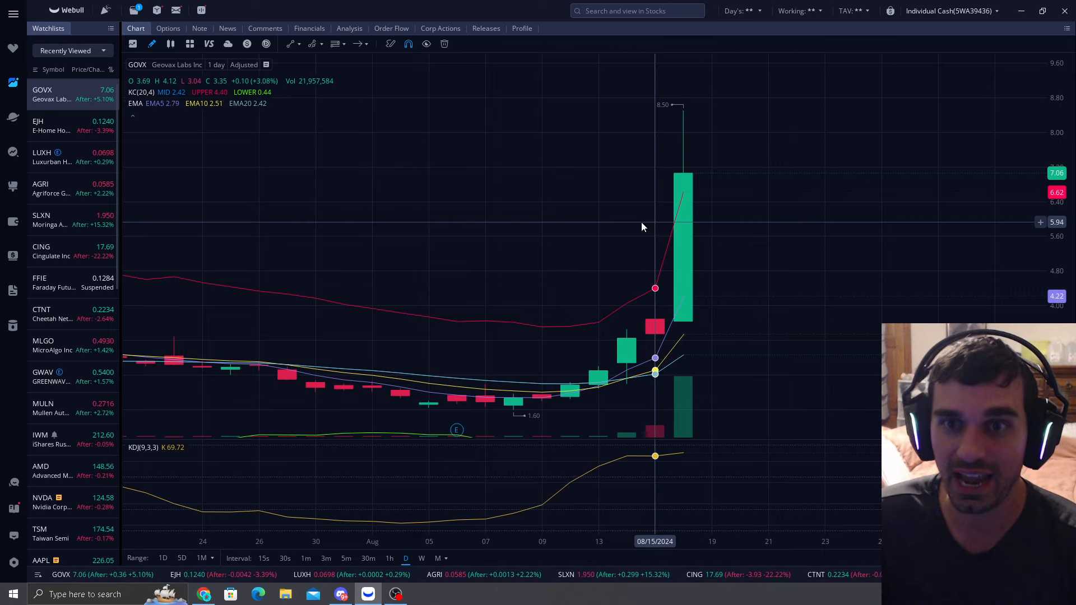
mouse_move(708, 200)
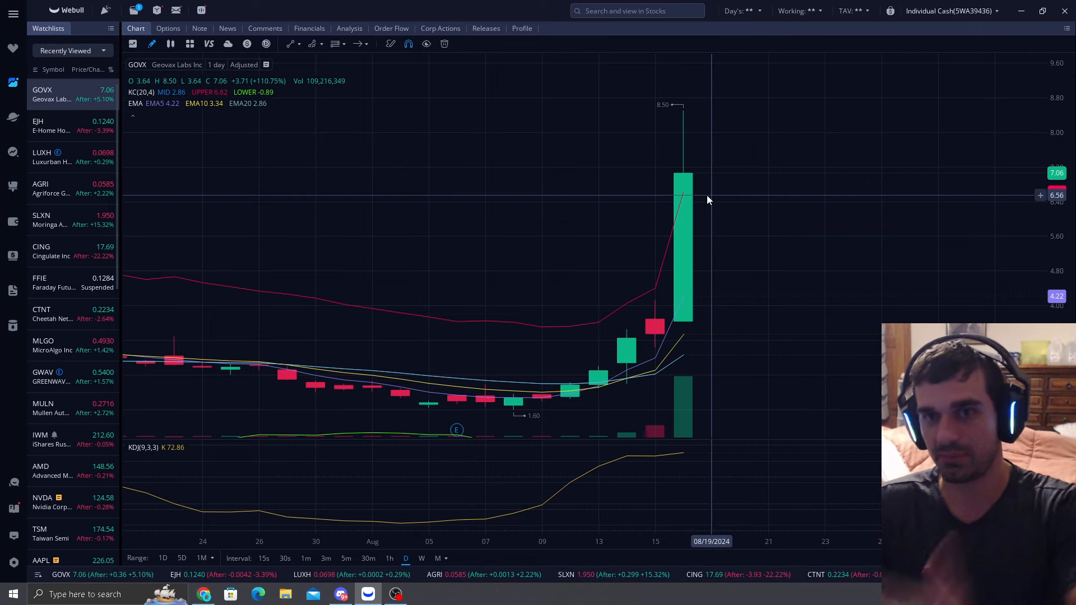
mouse_move(934, 136)
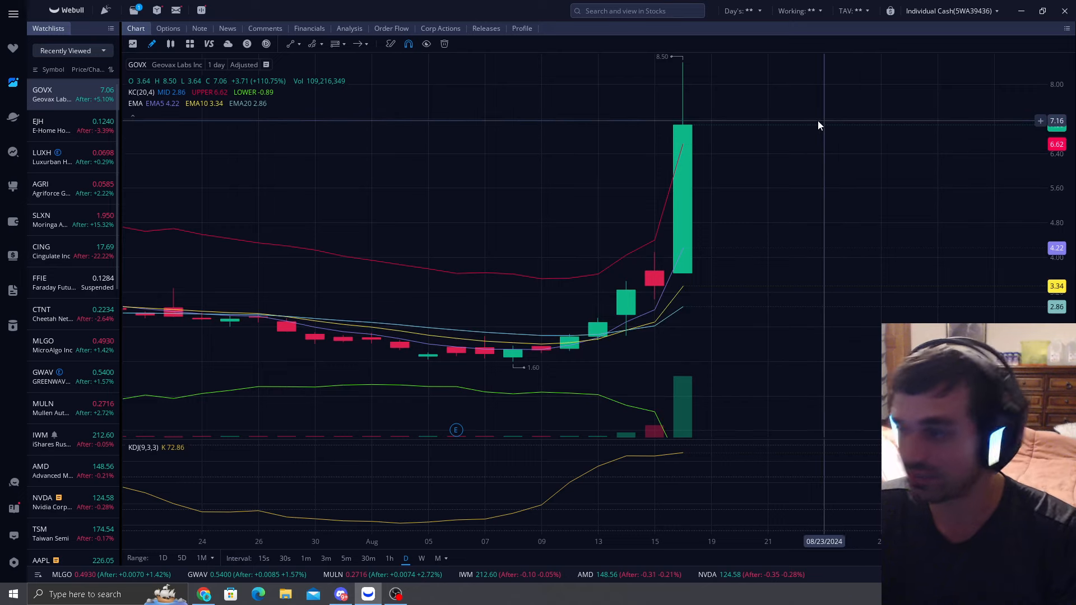
mouse_move(799, 123)
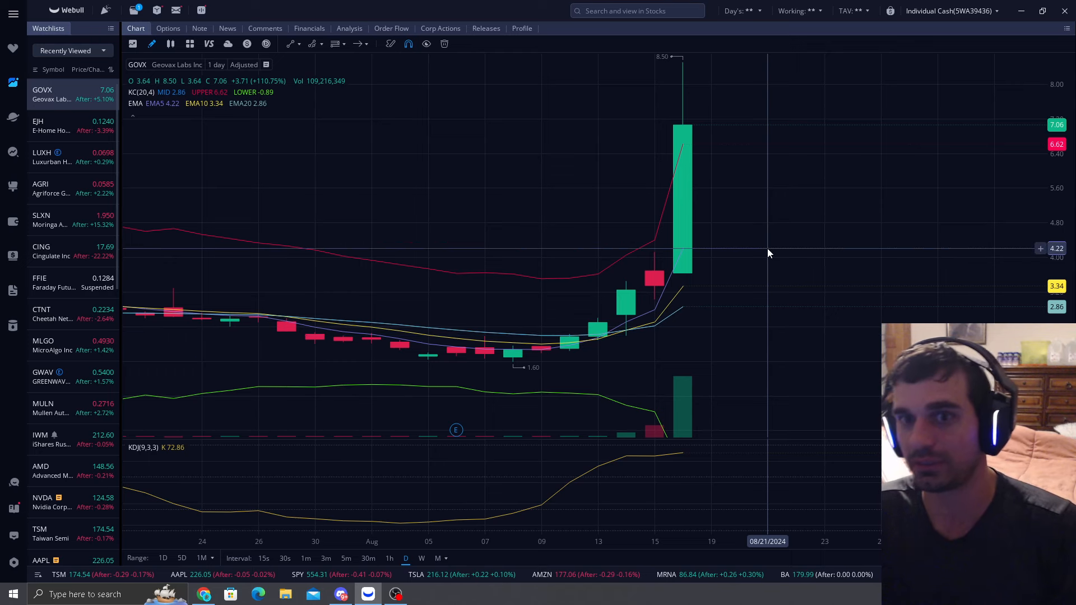
mouse_move(741, 286)
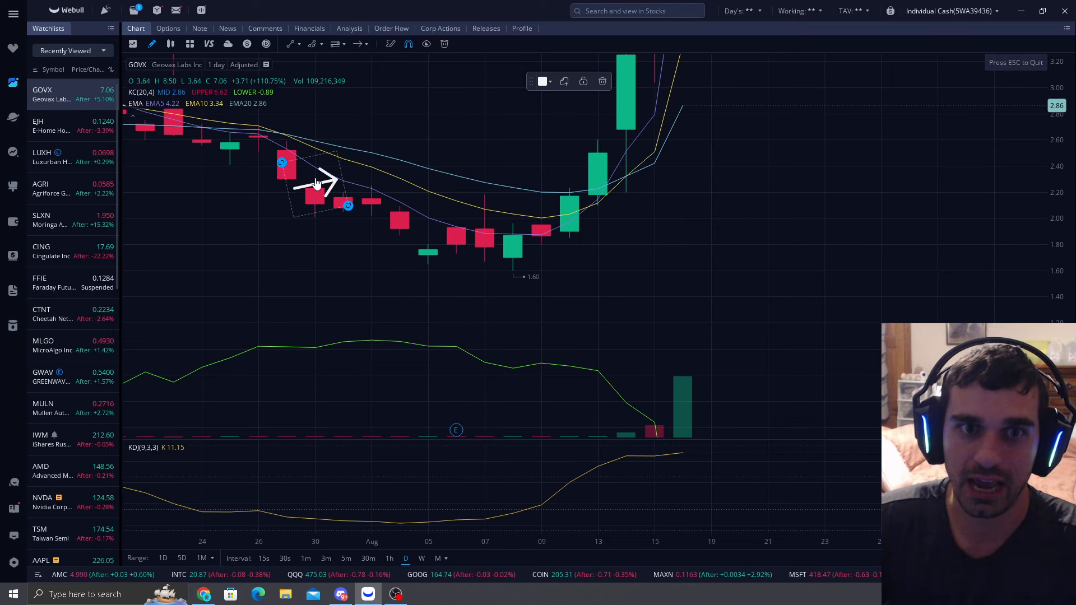
Step: Shift the GOVX daily chart back toward the late-June 2024 pump
left_click_drag(316, 185, 549, 226)
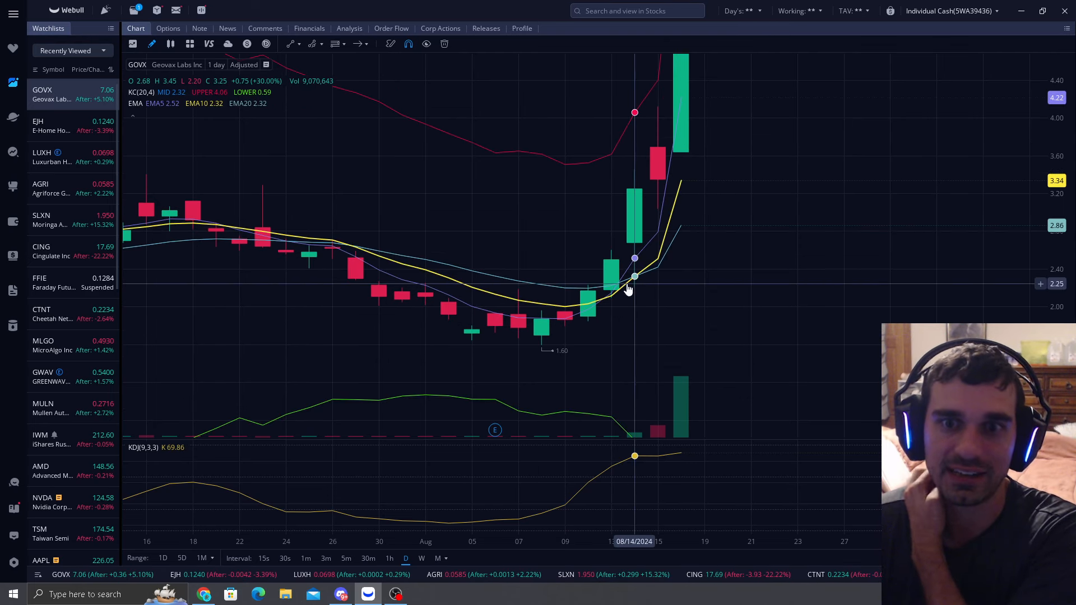
mouse_move(613, 281)
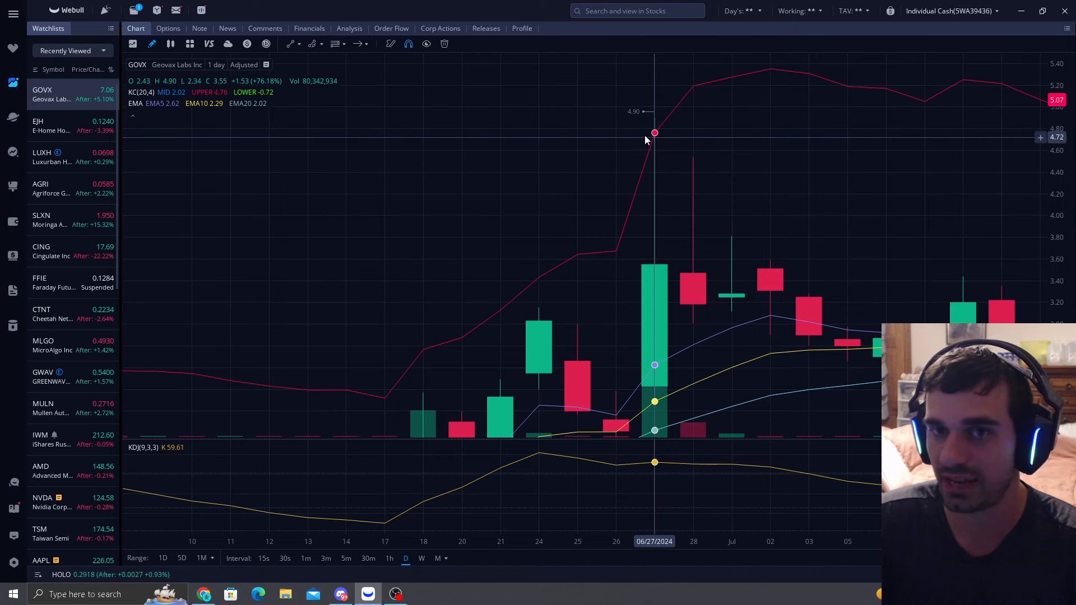
Step: Return the chart to the 08/16/2024 surge, then switch to Discord
left_click_drag(653, 275, 528, 268)
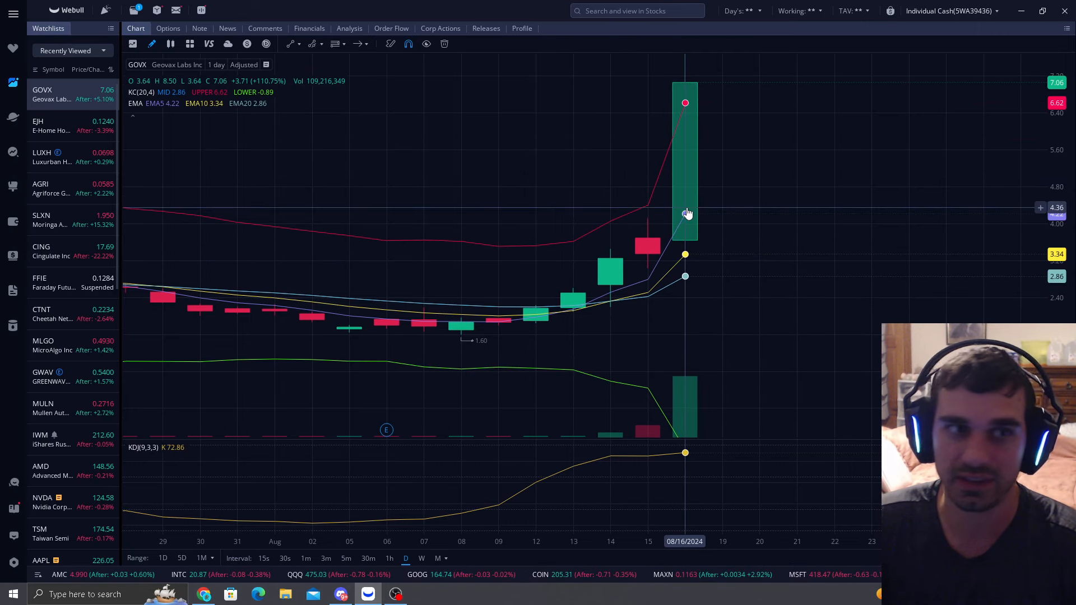
mouse_move(835, 243)
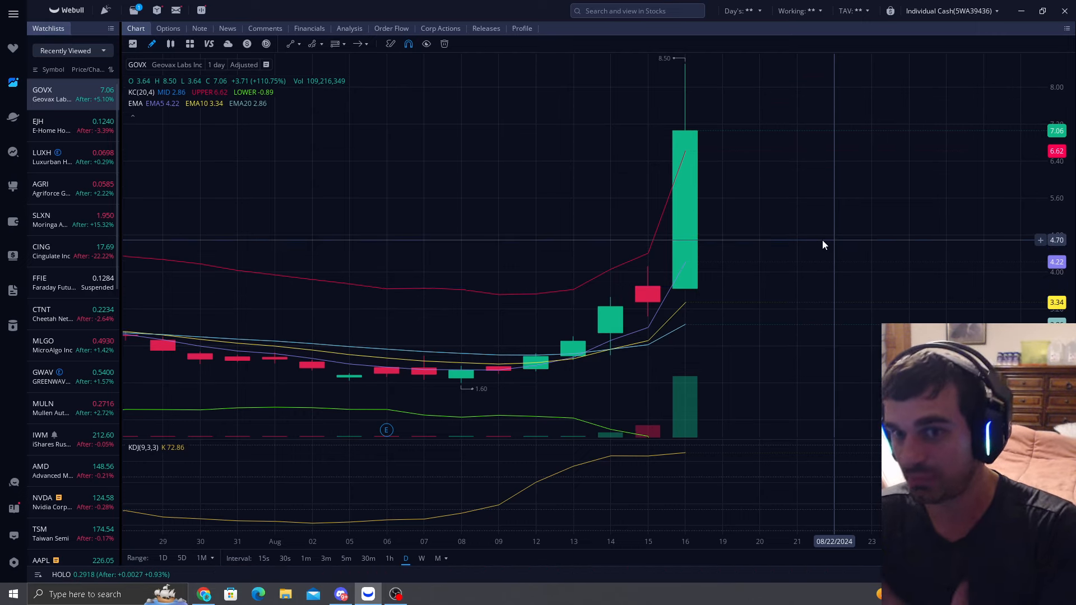
left_click(341, 594)
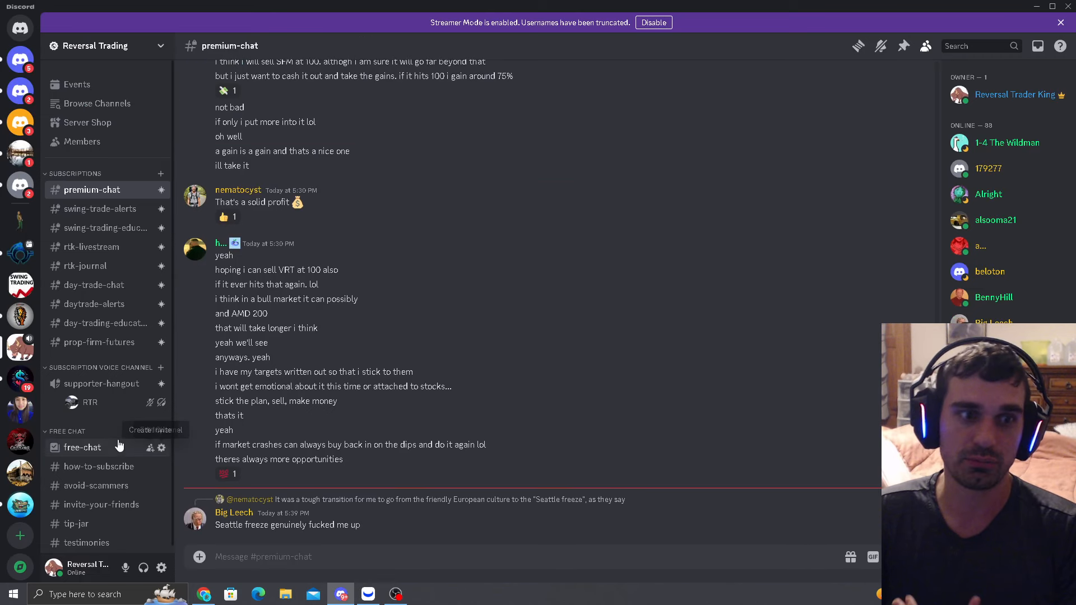
Step: Go to free-chat, then the Reversal Trading Server Shop page
left_click(82, 447)
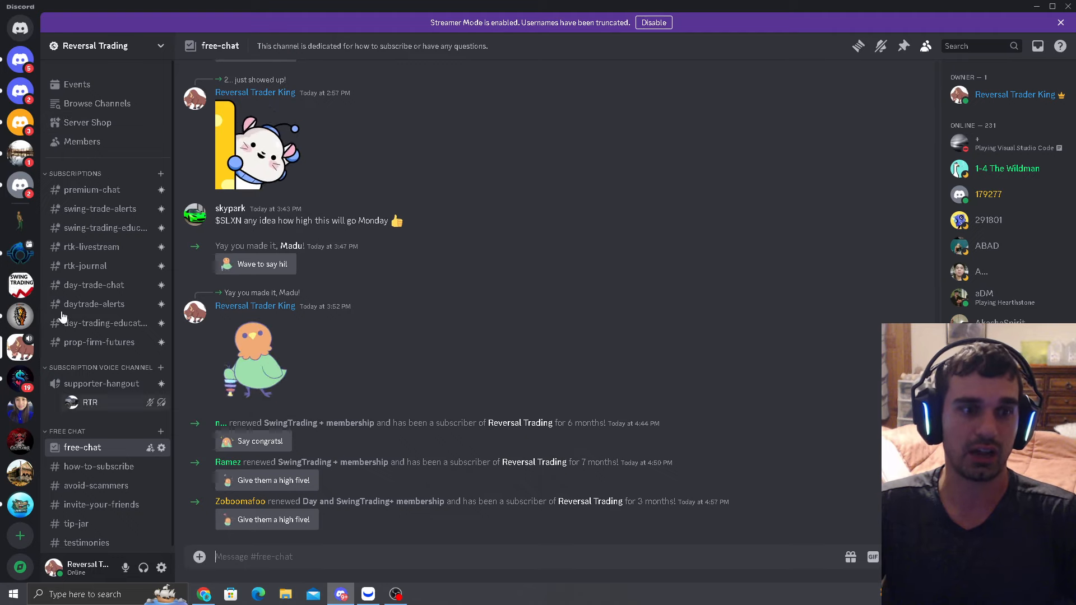
left_click(87, 122)
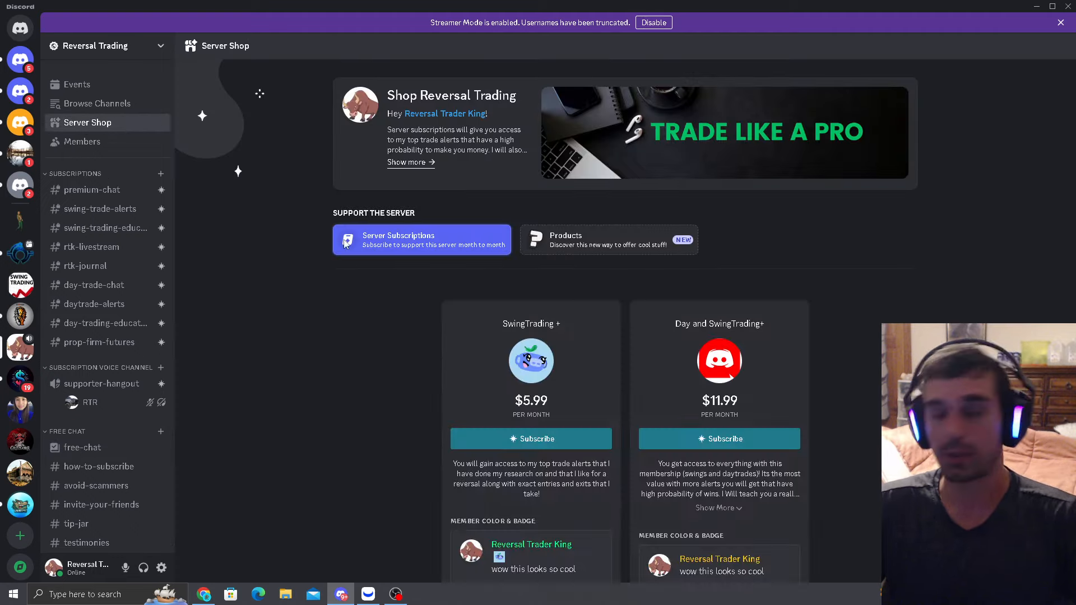
Step: Review the tier benefits, then enter the swing-trading-education channel
scroll("down", 3)
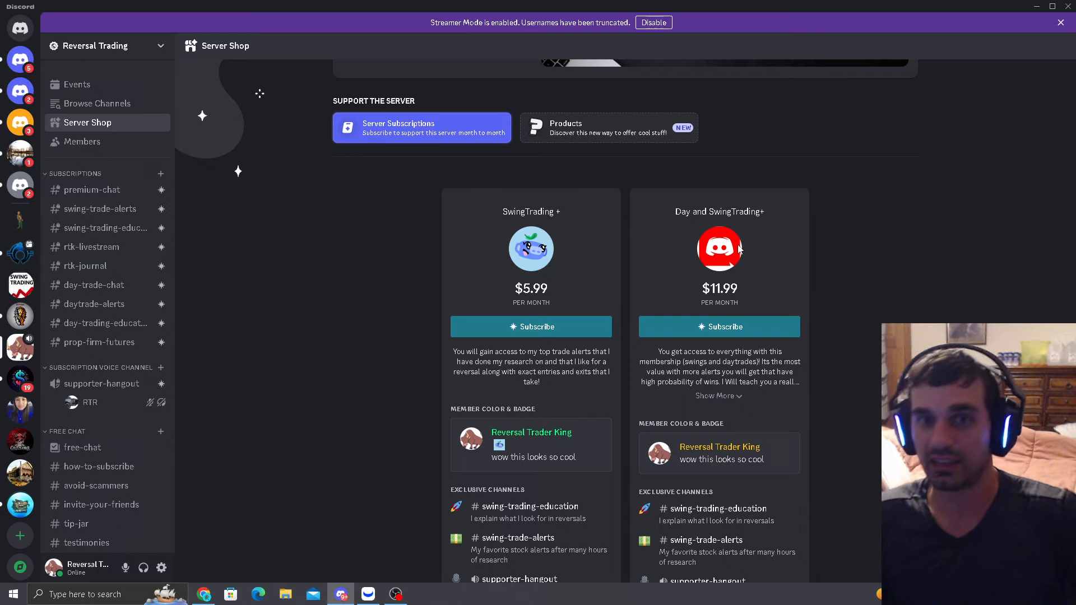
mouse_move(368, 594)
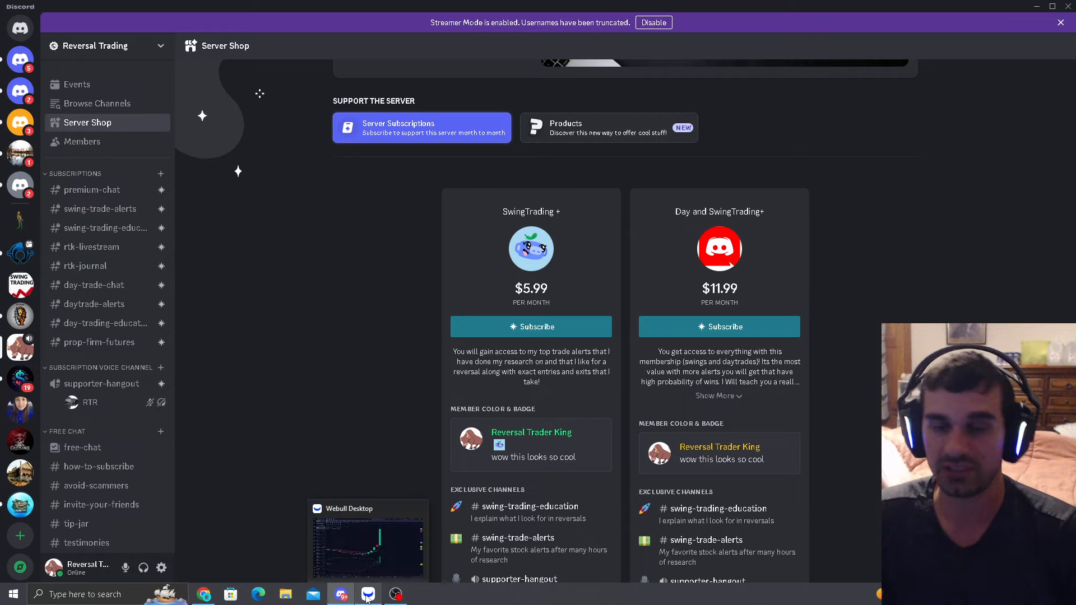
mouse_move(337, 246)
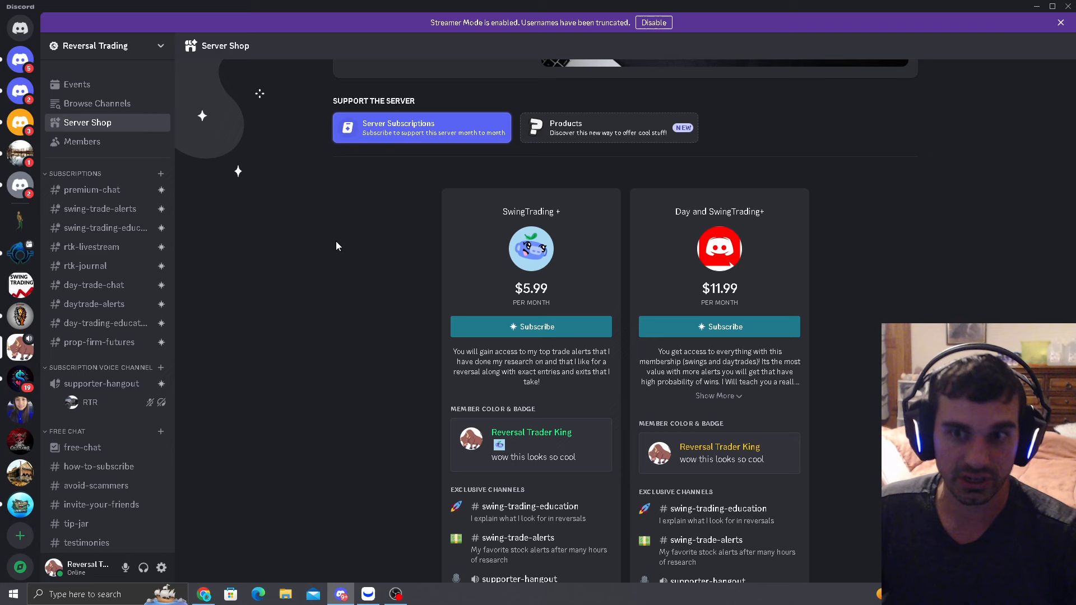
mouse_move(106, 239)
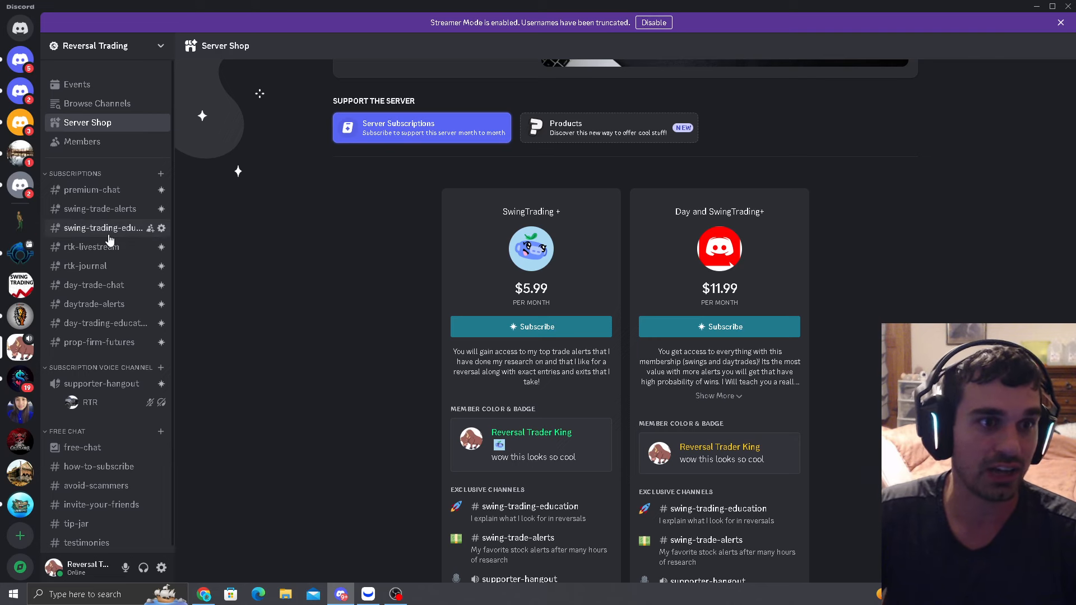
left_click(102, 227)
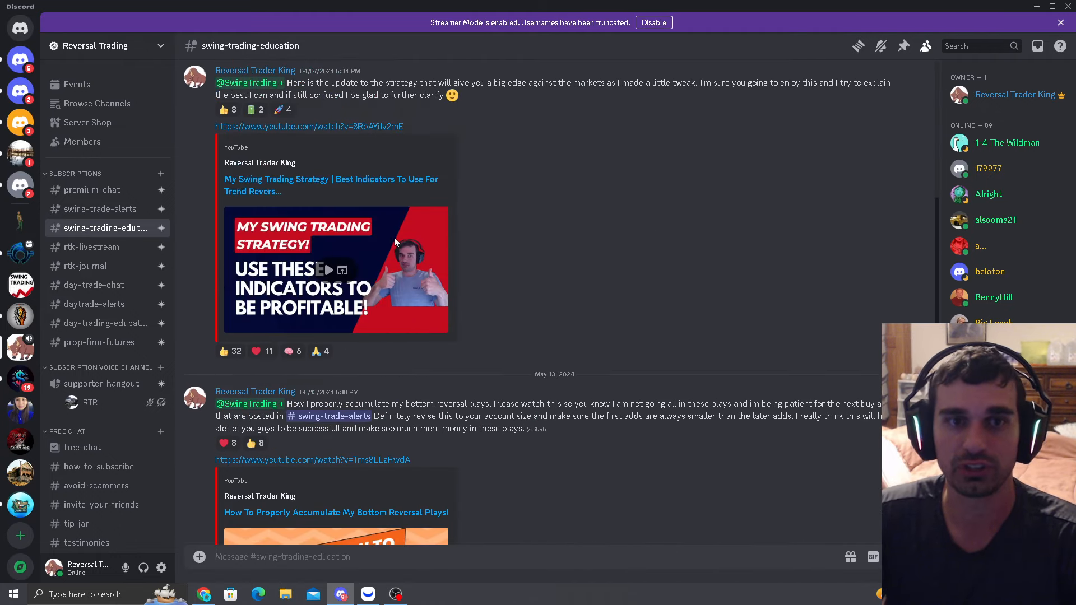
Step: Scroll through the strategy videos posted in swing-trading-education
scroll("down", 3)
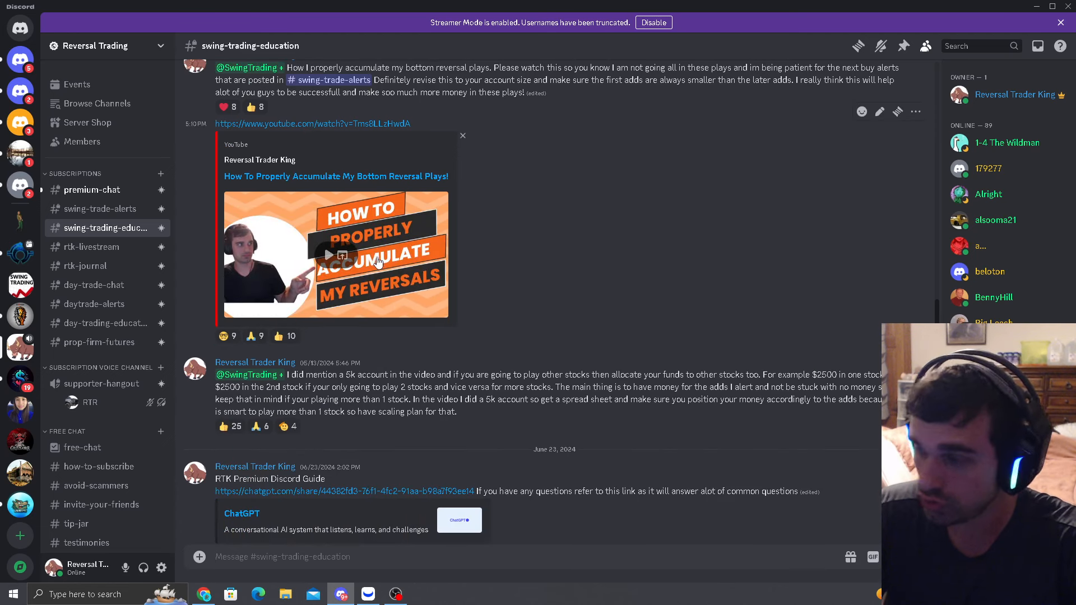
scroll("down", 3)
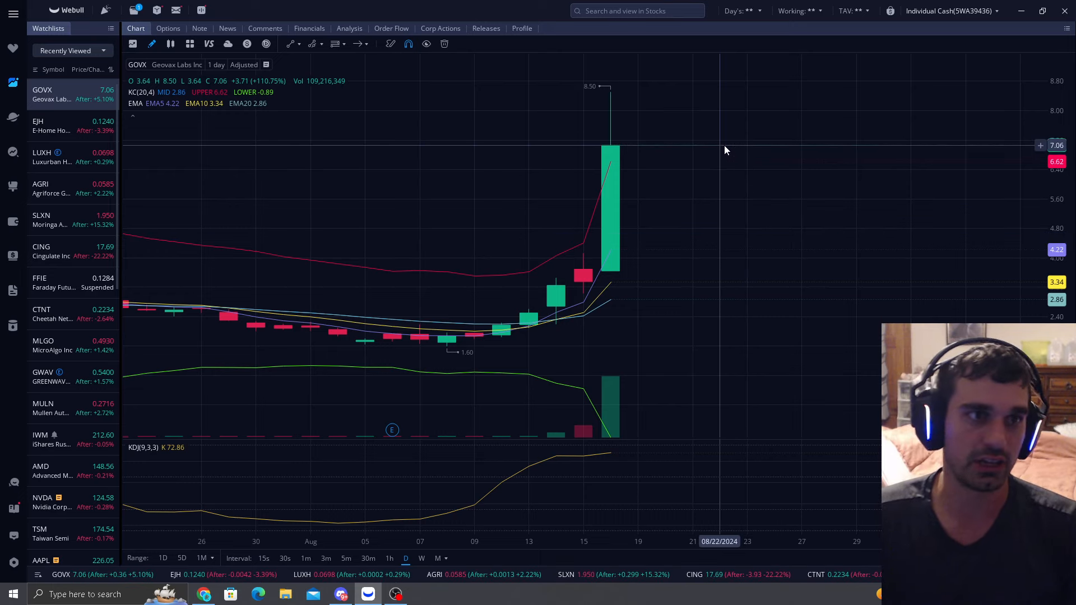
mouse_move(692, 99)
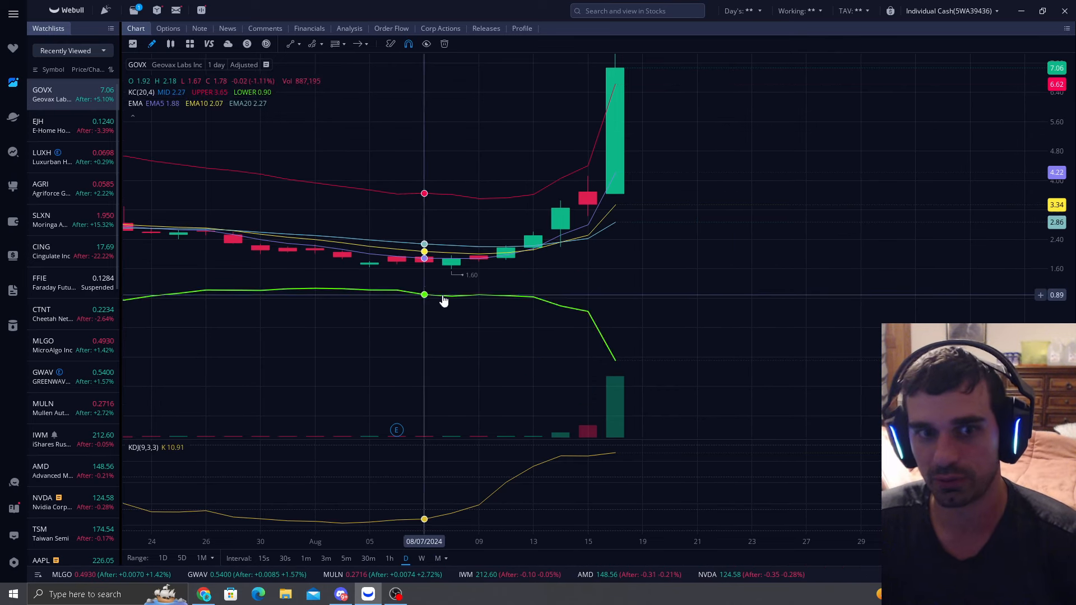
mouse_move(614, 366)
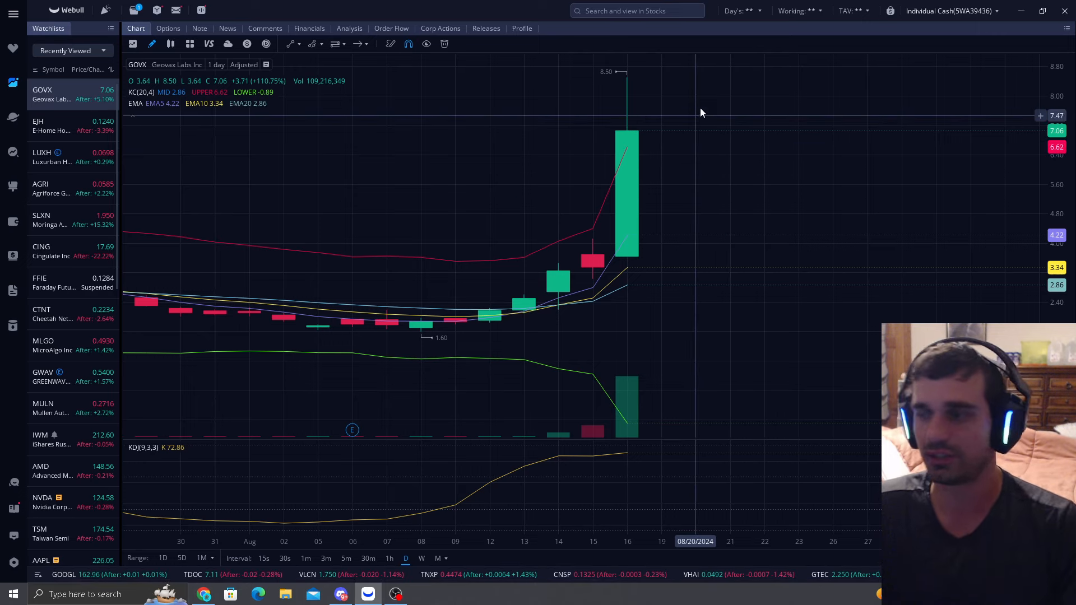
mouse_move(702, 113)
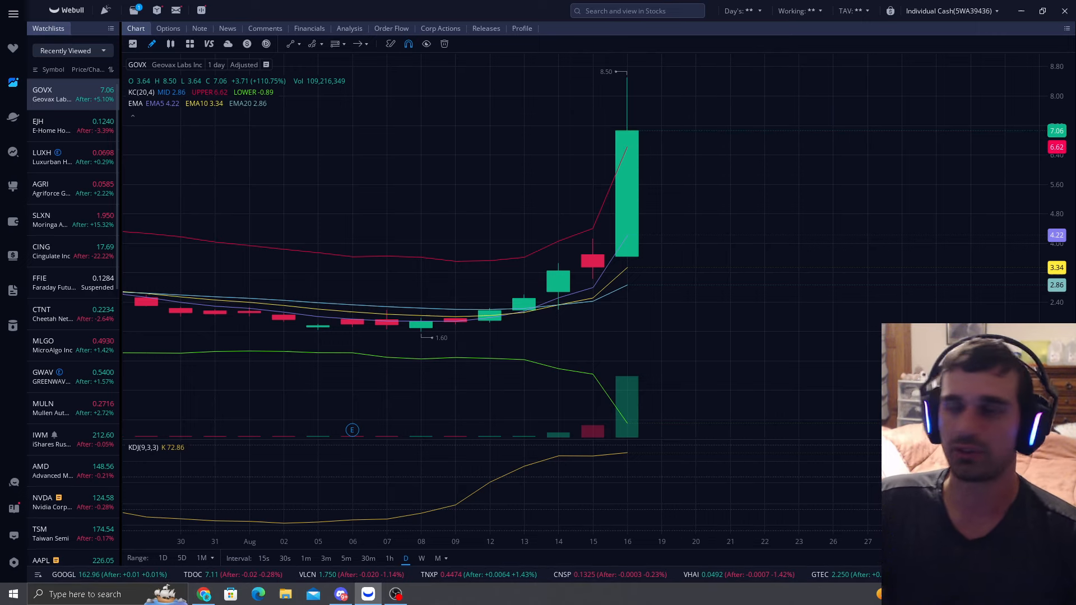